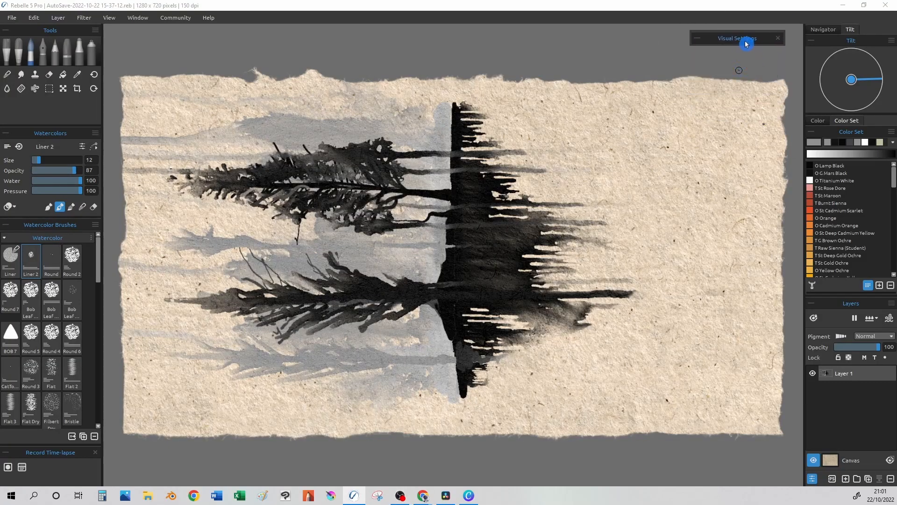
Expand the Visual Settings panel to reveal the Watercolor Behavior options (absorbency, drips, granulation)
left_click(697, 39)
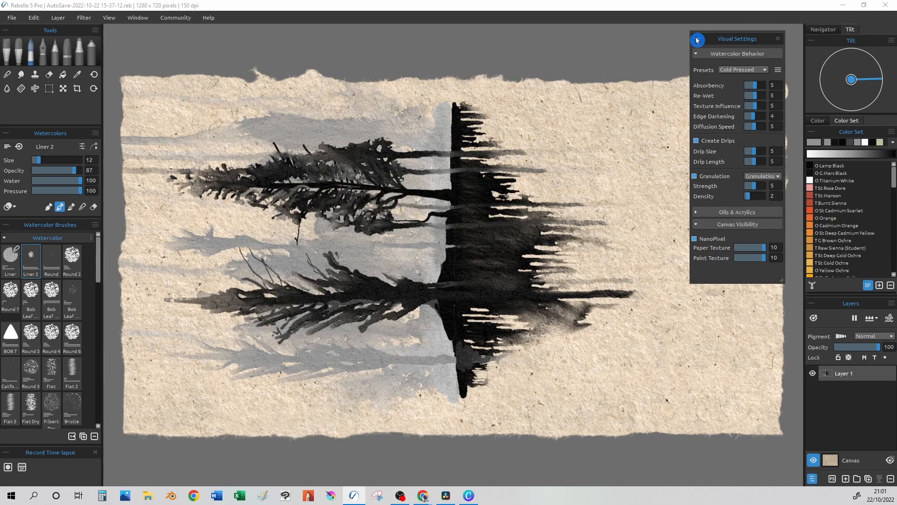